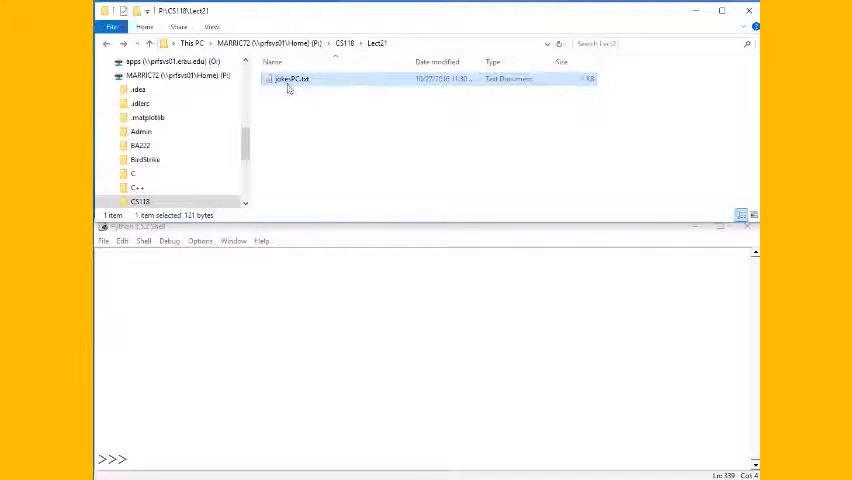
- View jokesPC.txt in Notepad, then close the Notepad window
double_click(292, 79)
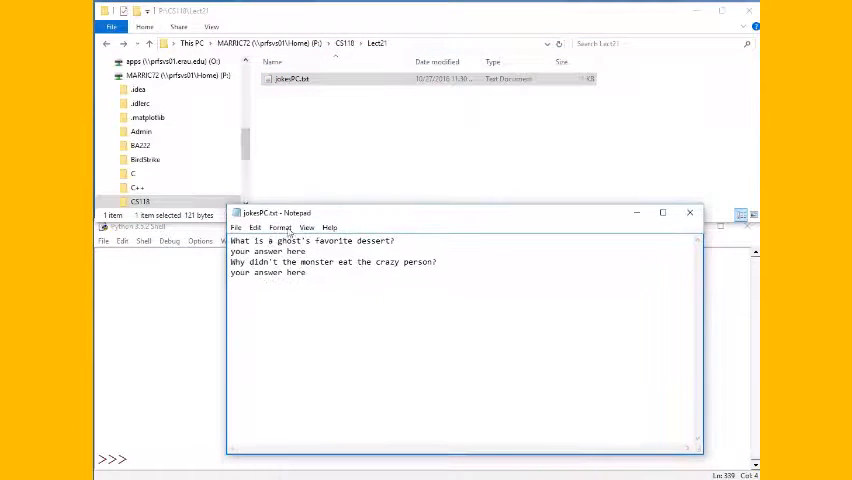
double_click(240, 241)
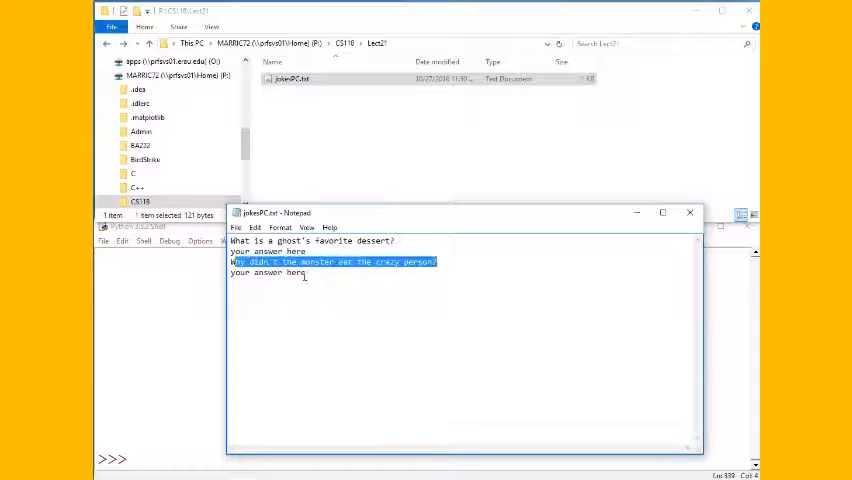
left_click(689, 212)
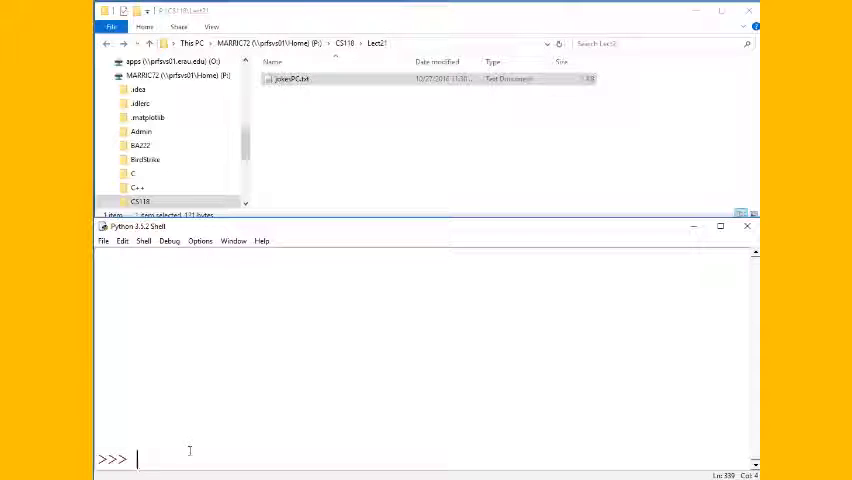
- Run f=open('jokesPC.txt', 'a') in the shell to open the file for appending
type("f =")
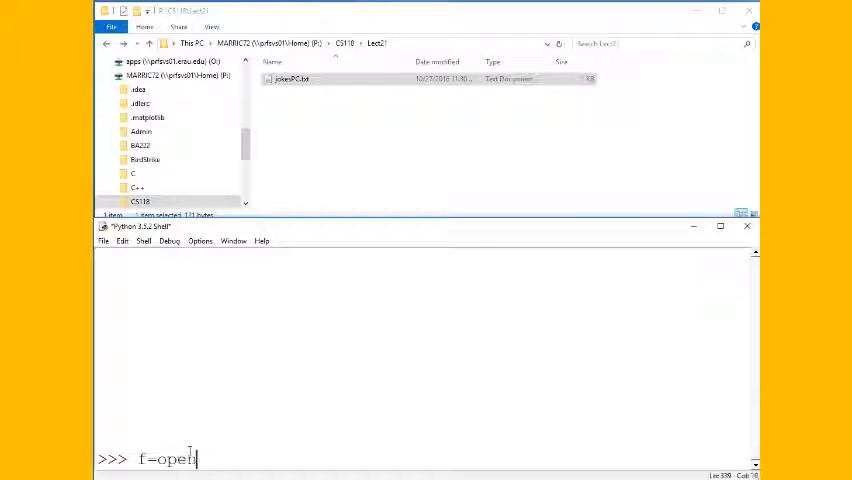
type("(")
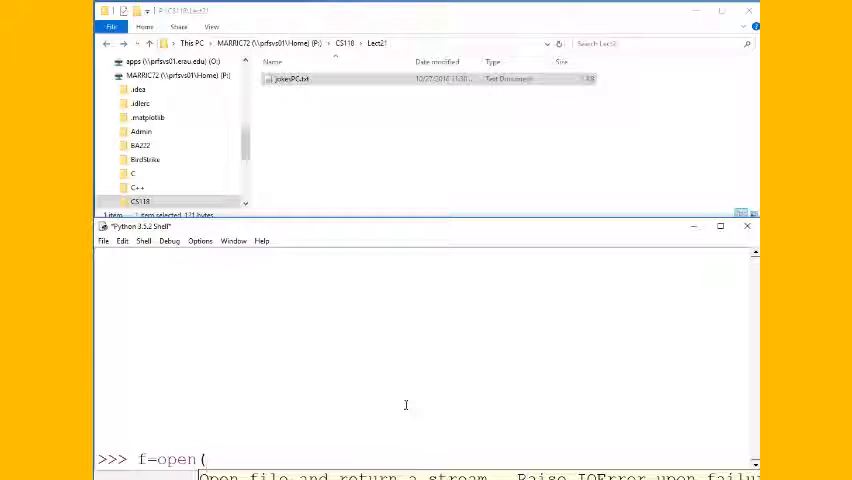
type("'jokesPC.txt', 'a")
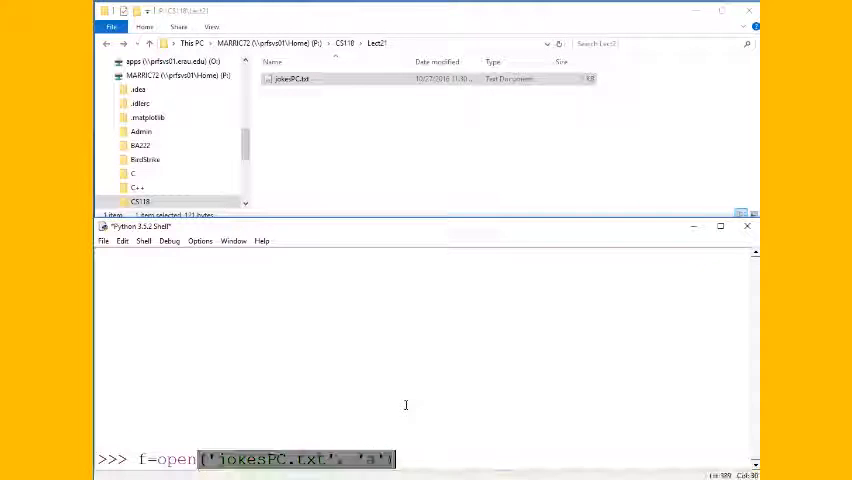
key("enter")
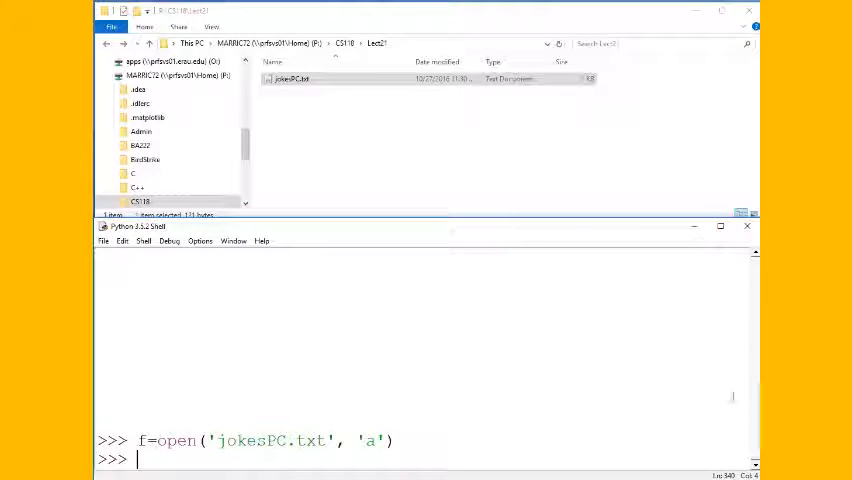
- Write the question 'Why is a skeleton so mean?' to the file with f.write
type("f.wr")
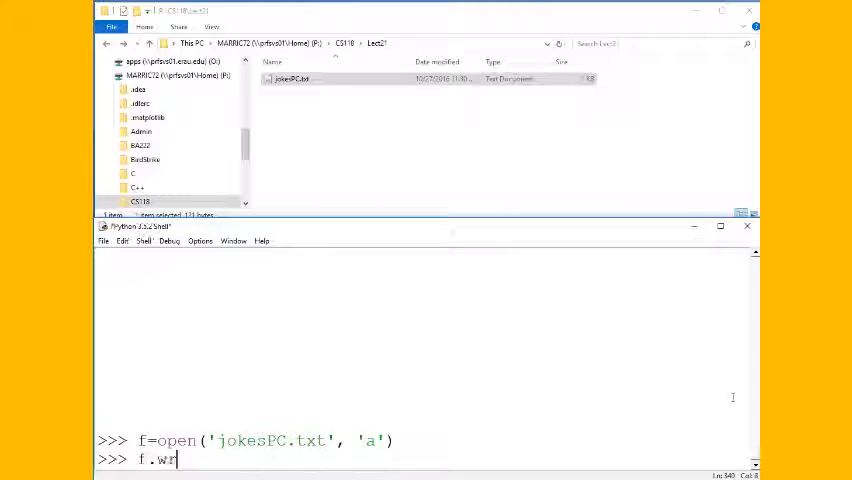
type("ite(")
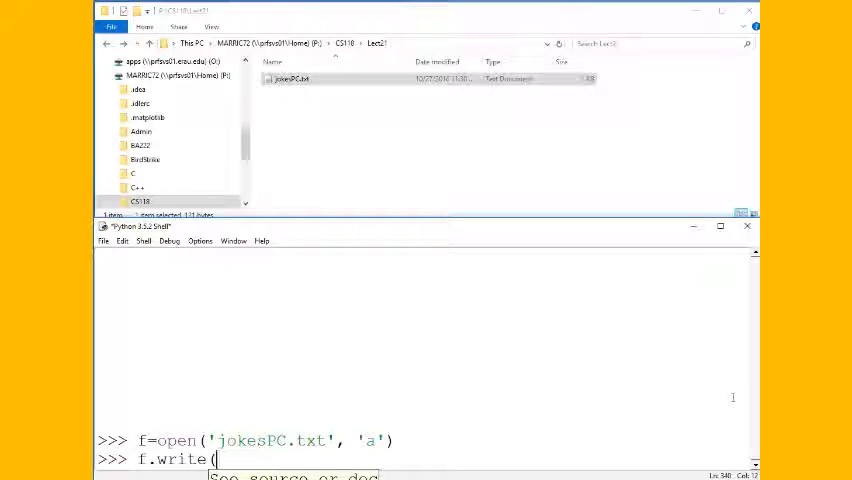
type("'Why is a")
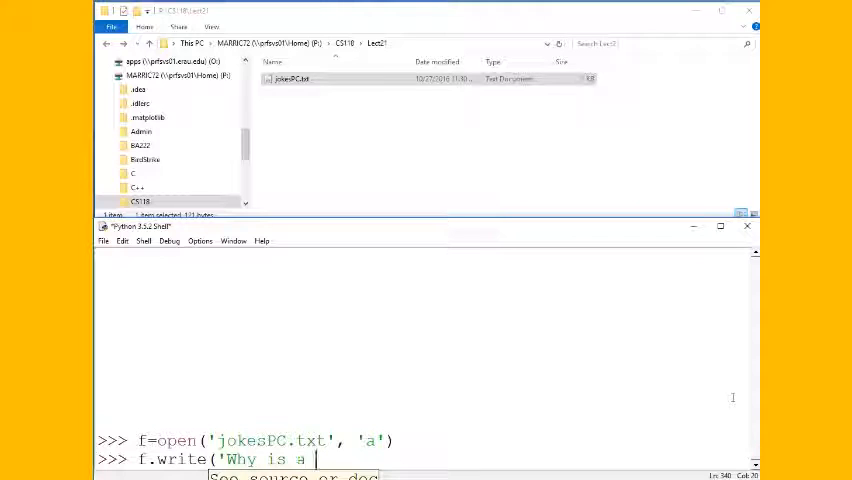
type("skeleton so mean")
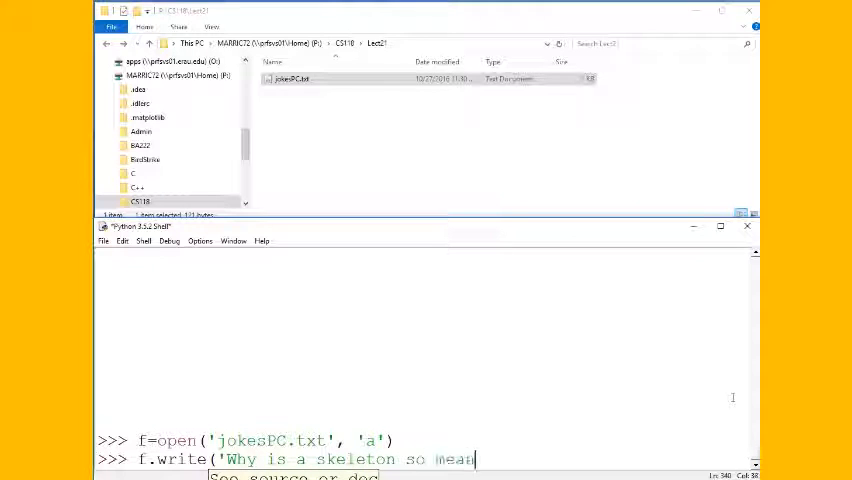
type("?\")")
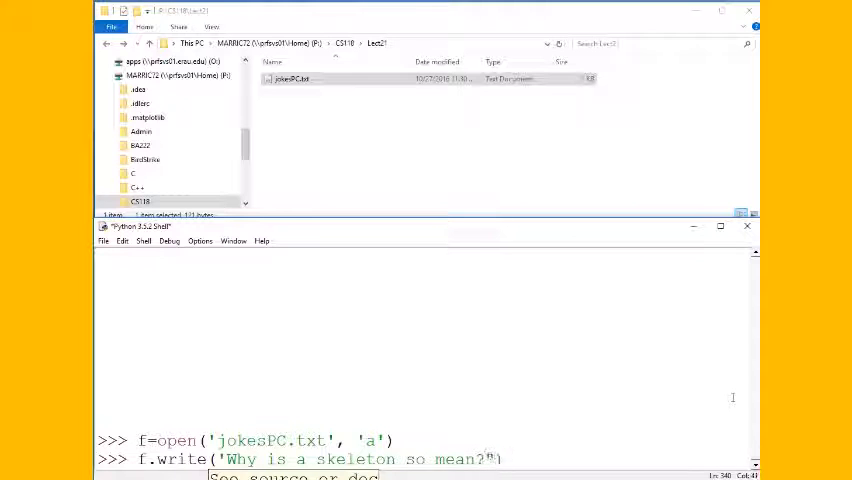
key("enter")
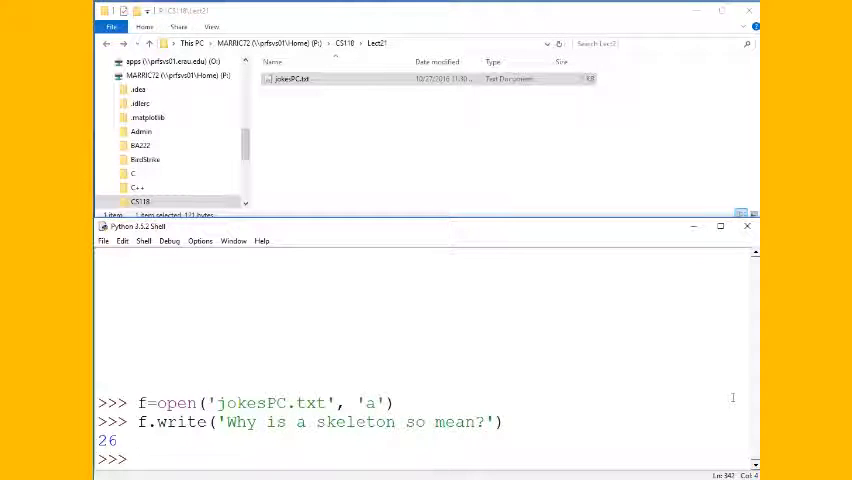
- Write the answer "He doesn't have a heart\n", then run f.close()
type("f")
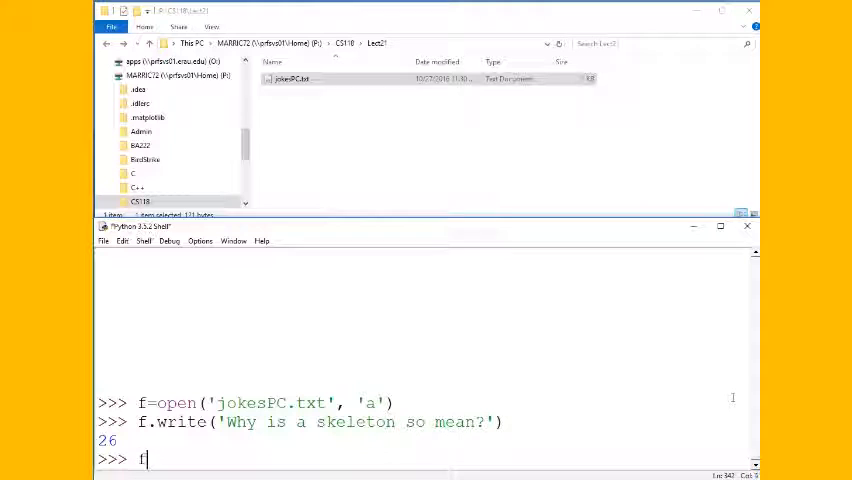
type("write('")
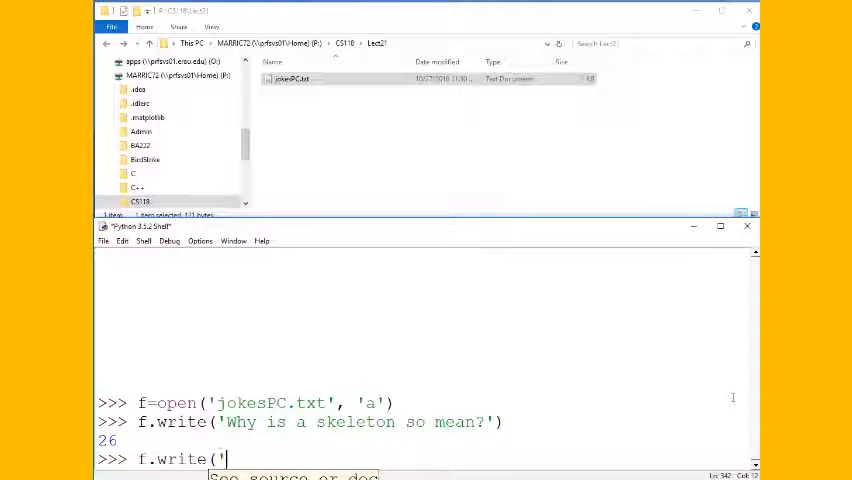
type("He doesn't")
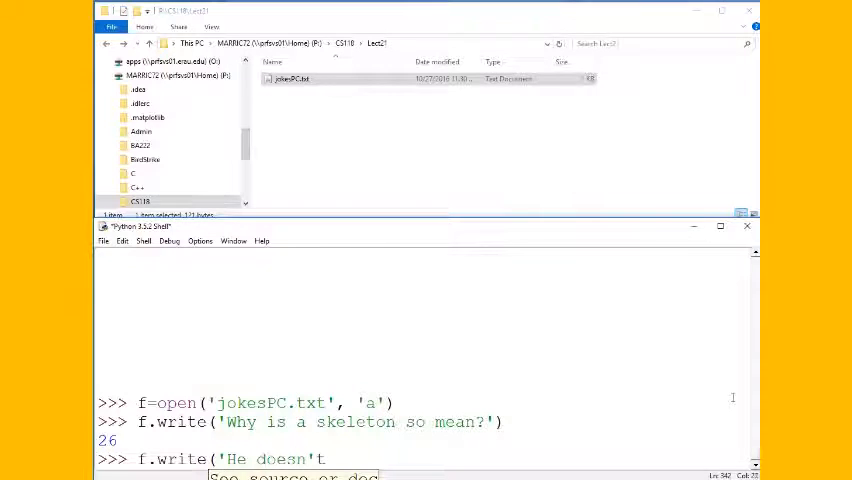
type("have a heart')")
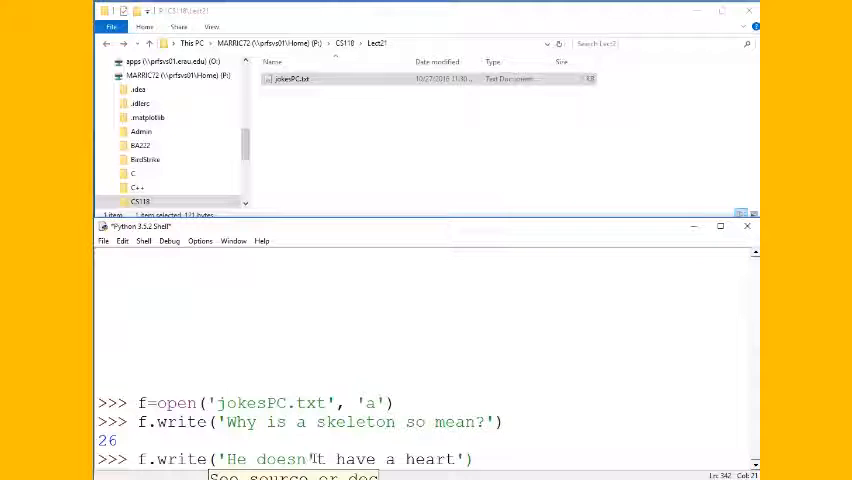
type("\\")
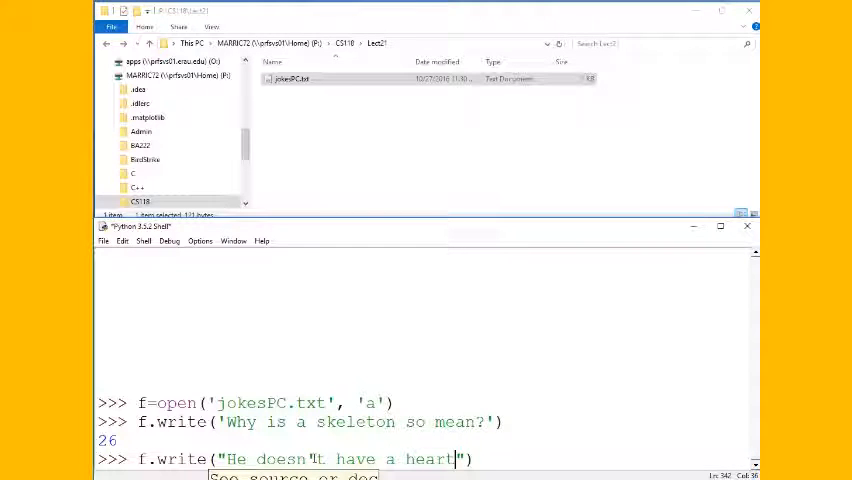
type("\\n")
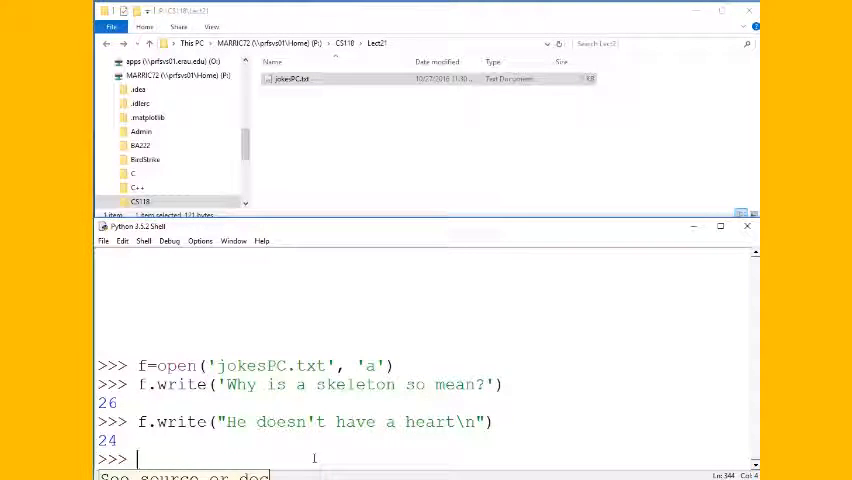
type("f.close")
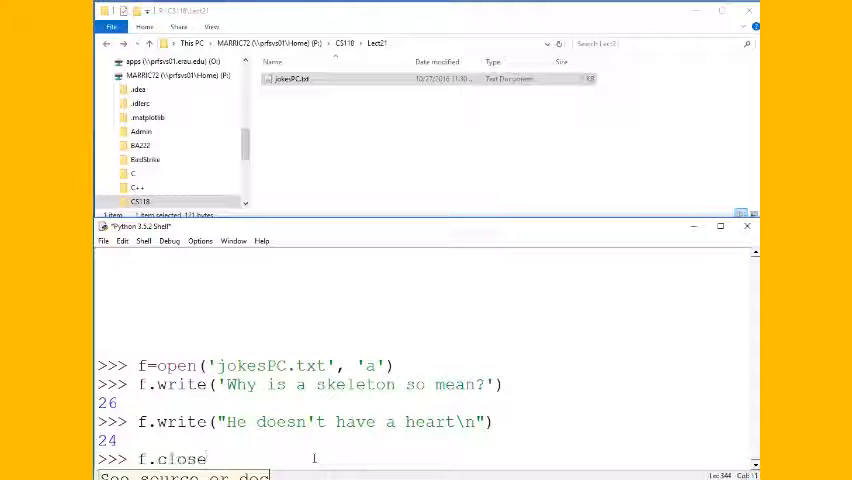
type("()")
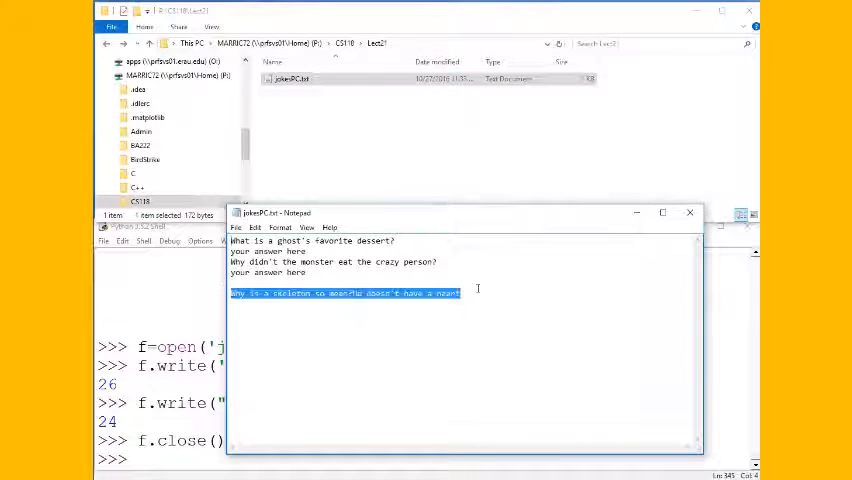
- Deselect the appended skeleton joke line in Notepad and close the window
left_click(350, 293)
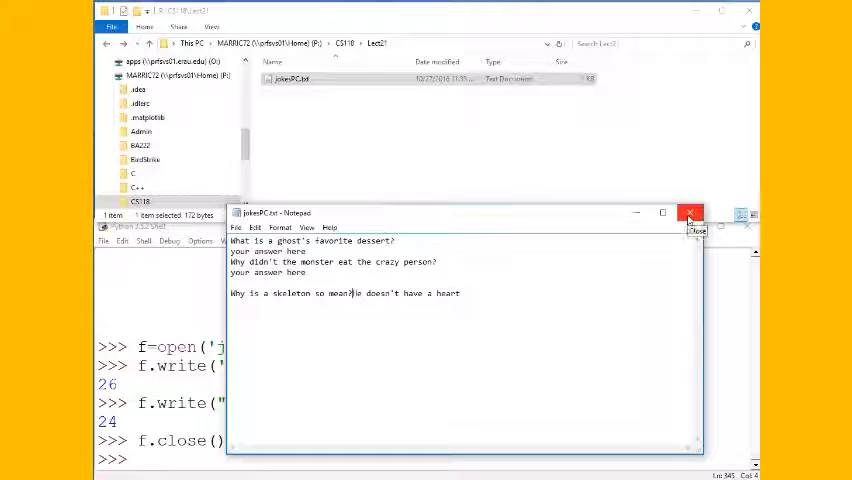
left_click(690, 212)
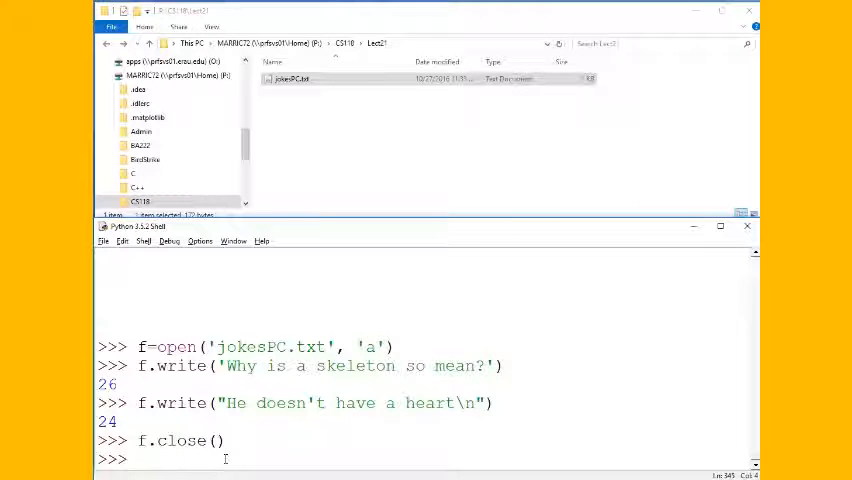
- Reopen jokesPC.txt for reading, run f.seek(5), and show the file in Notepad
type("f=open('jokesPC.txt', 'a')")
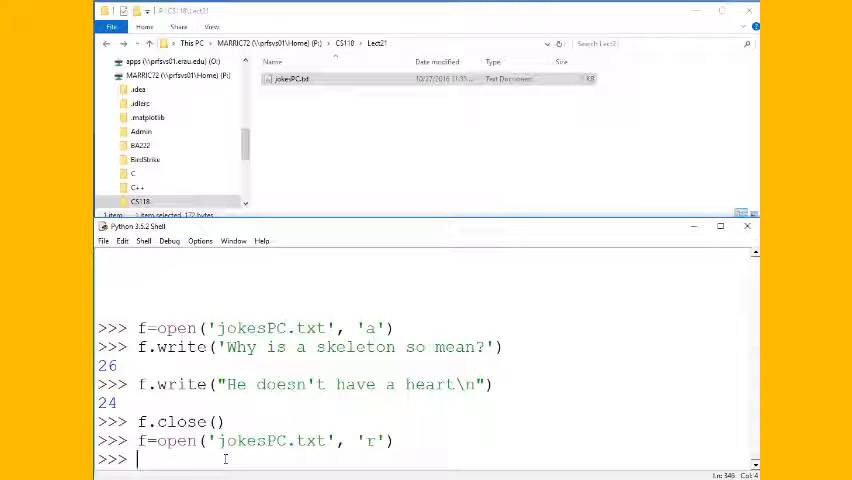
type("f.seek(")
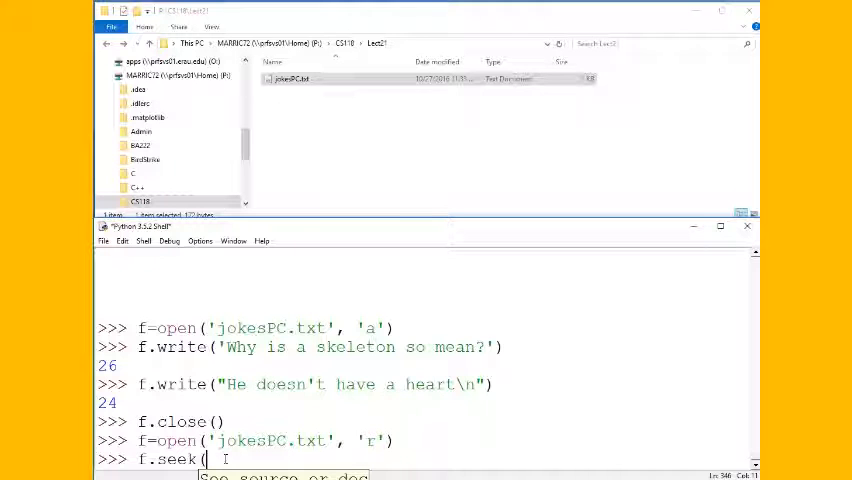
type("5)")
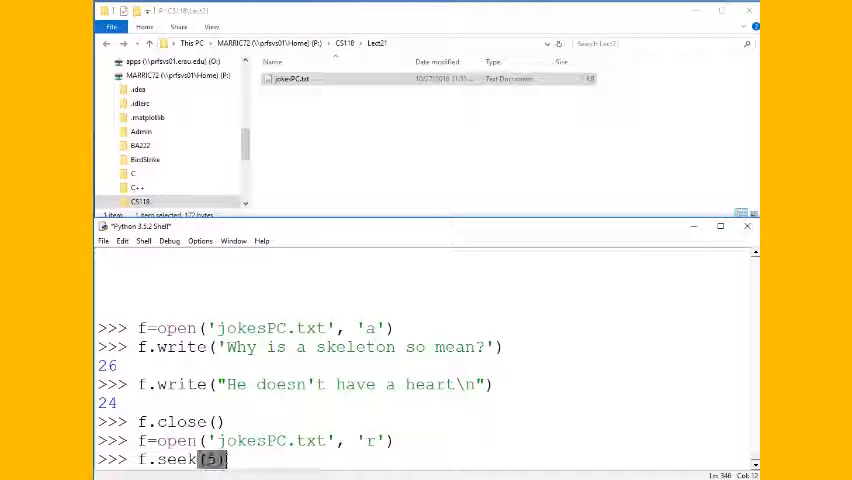
double_click(290, 79)
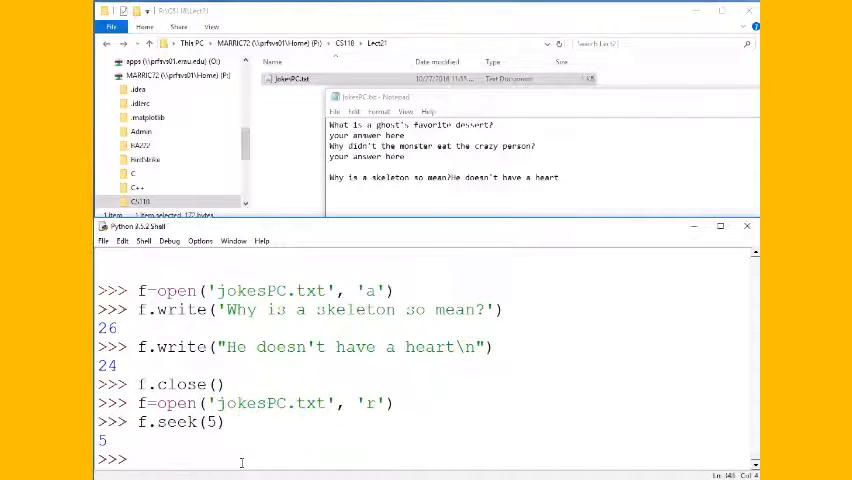
- Read a line, then seek to 0 and read 4 characters to get 'What'
type("f.")
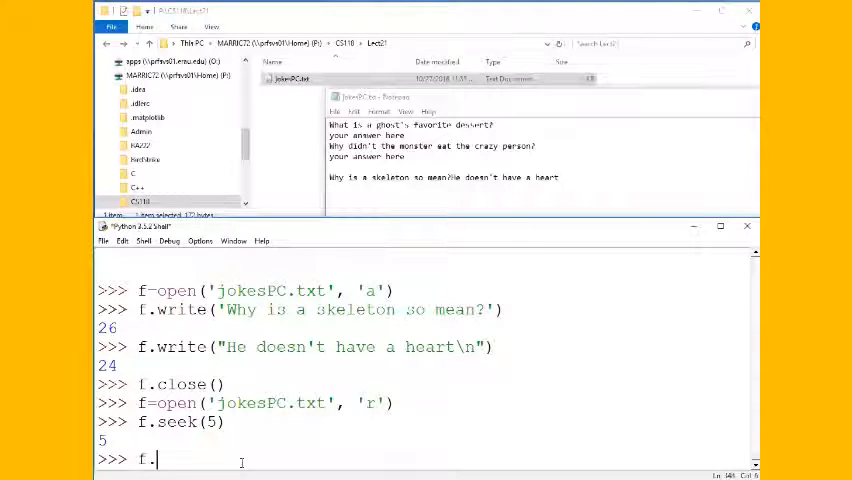
type("readline(")
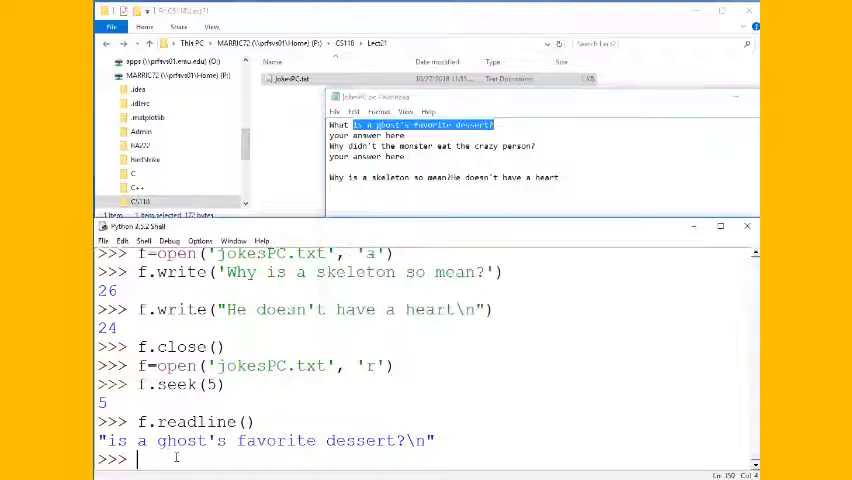
type("f")
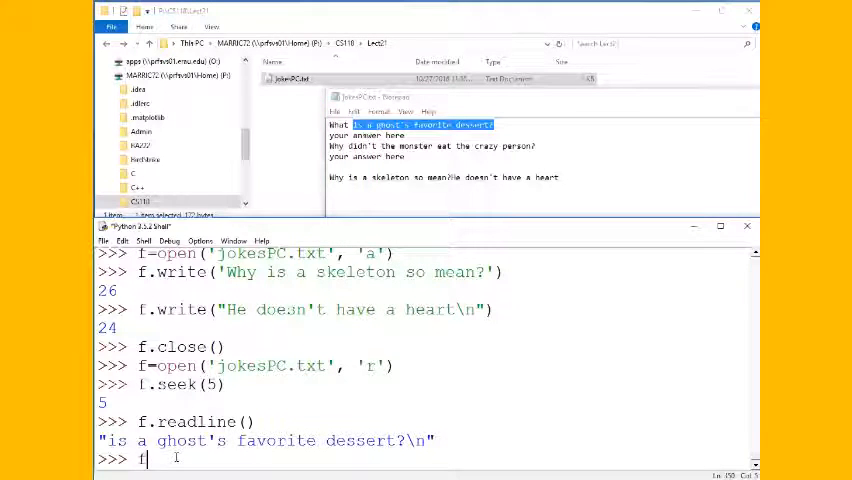
type(".seek(0)")
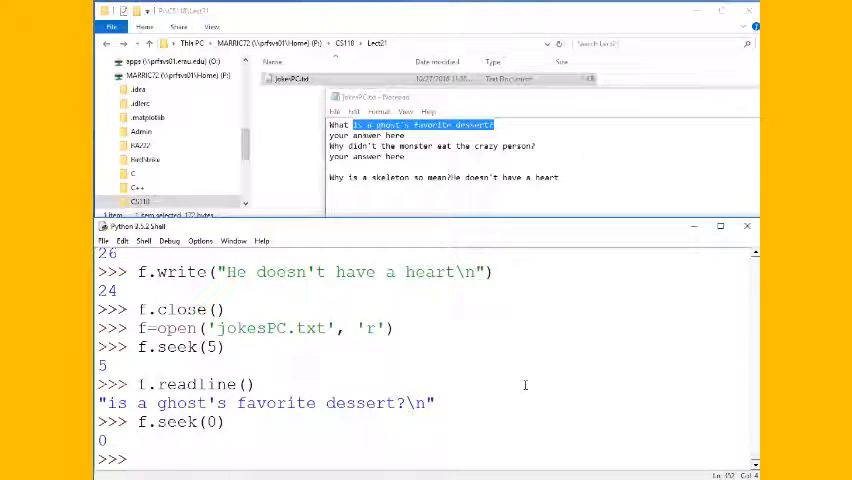
type("f.read(4")
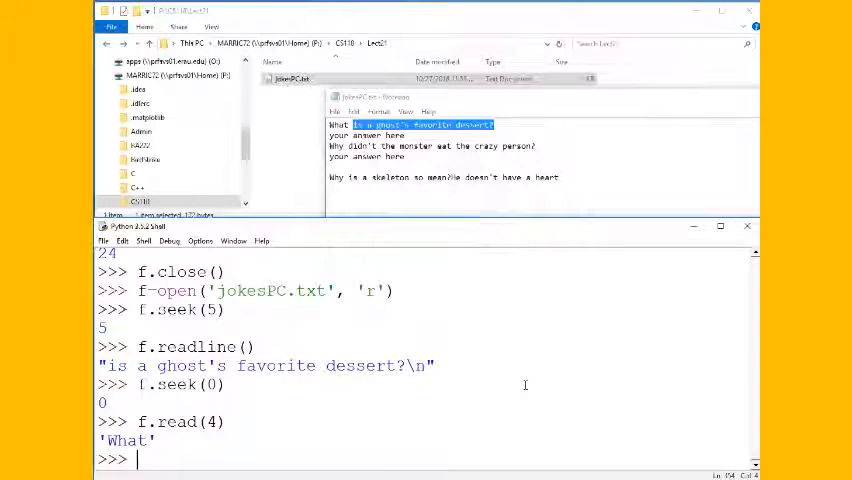
- Seek to position 37, read the answer line 'your answer here', and close the file
type("f.s")
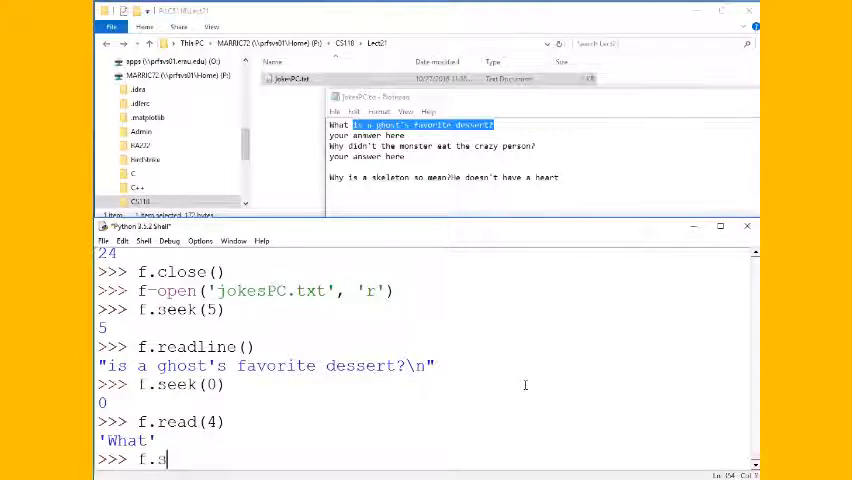
type("eek(3")
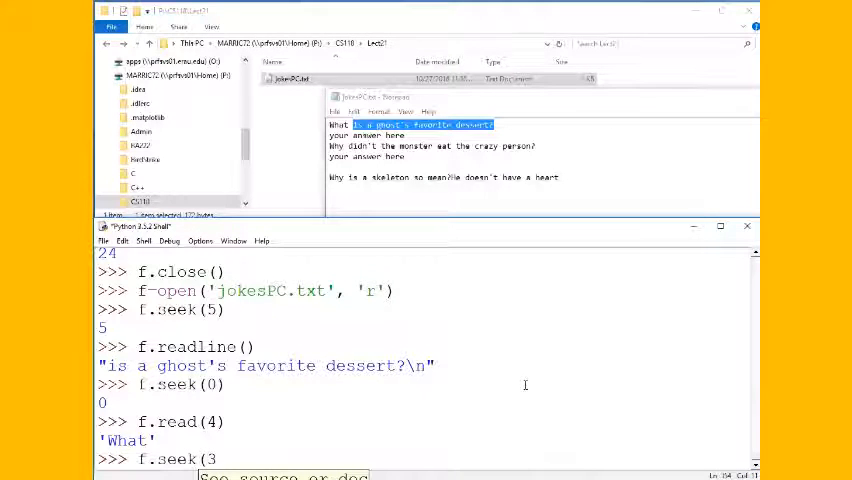
type("37)")
type("f.readline(")
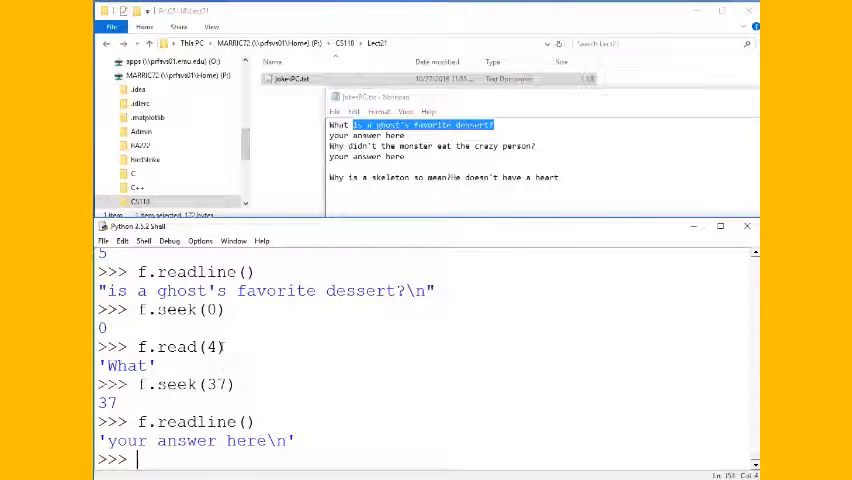
type("f")
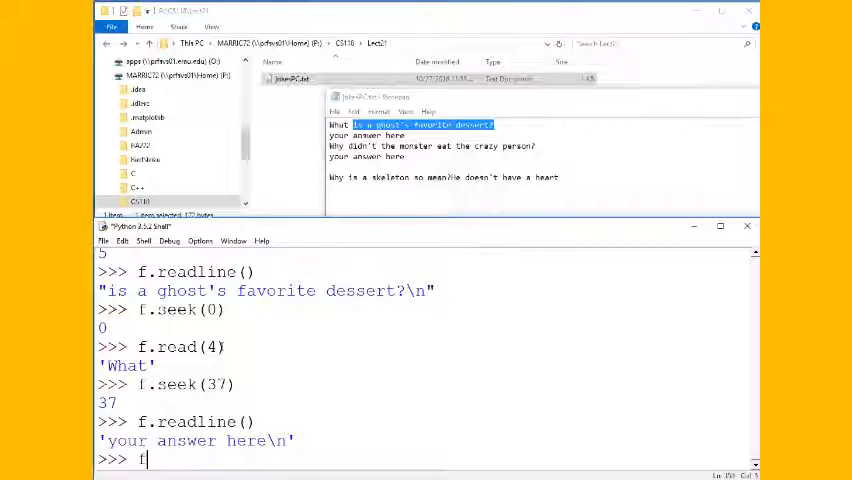
type(".close()")
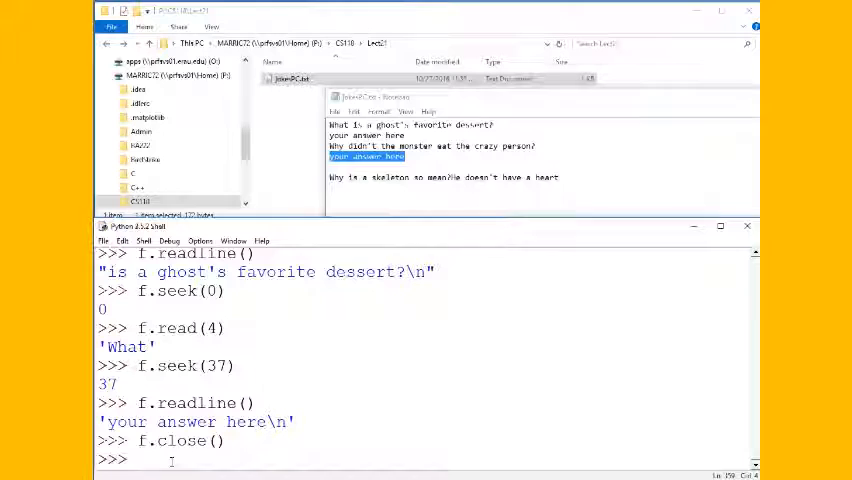
- Reopen jokesPC.txt in 'r' mode, run lines=f.readlines(), and display the six-entry list
type("f.close()")
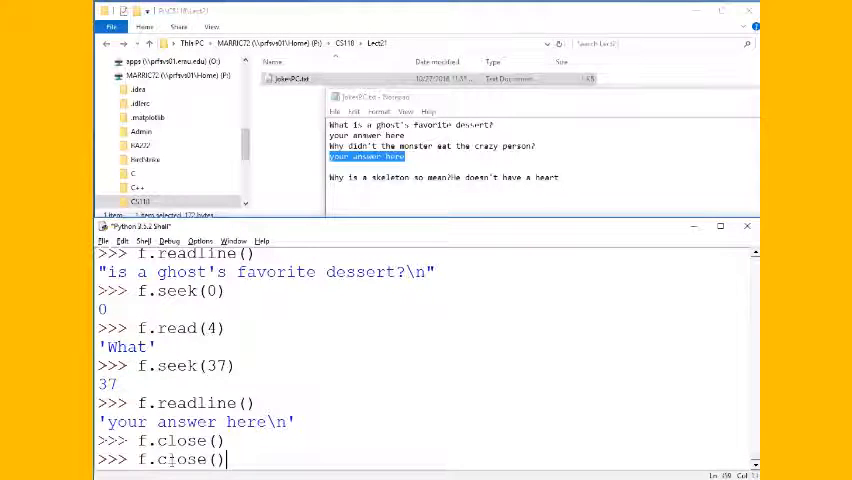
type("f.read(4)")
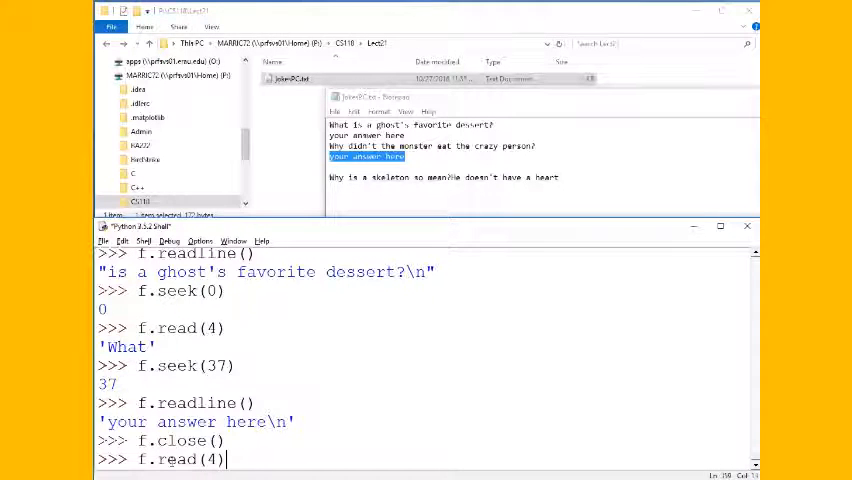
type("f=open('jokesPC.txt', 'r')")
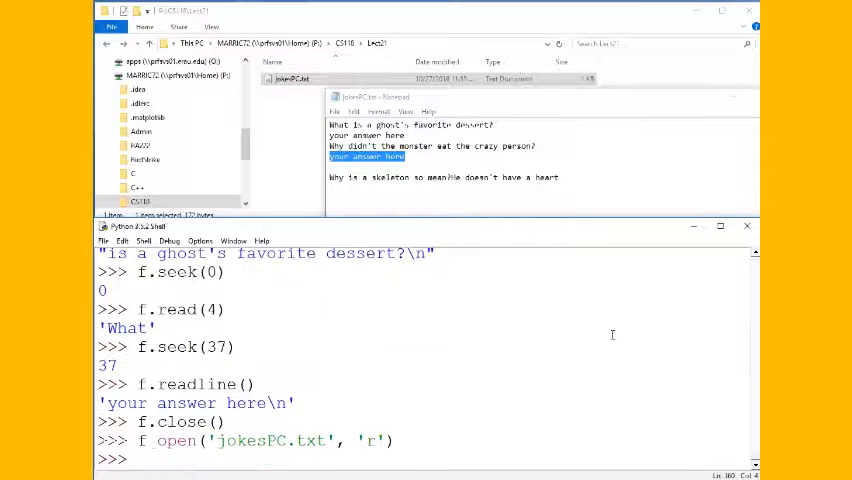
type("lines=")
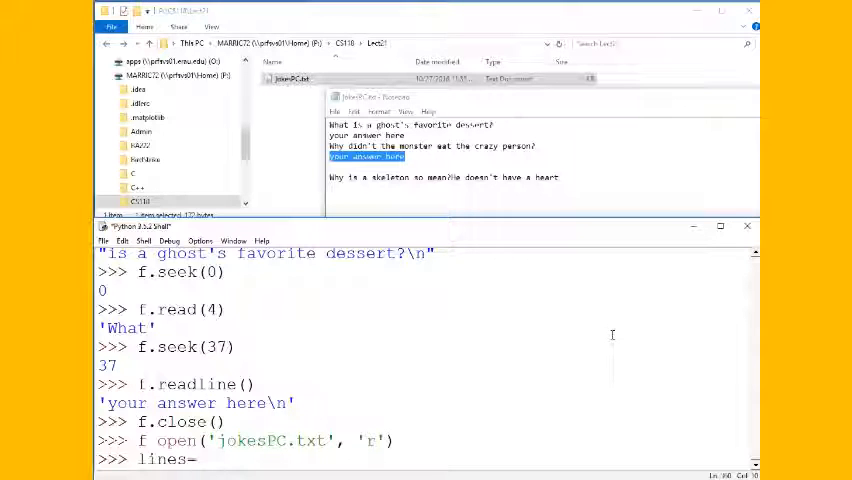
type("f.radlines")
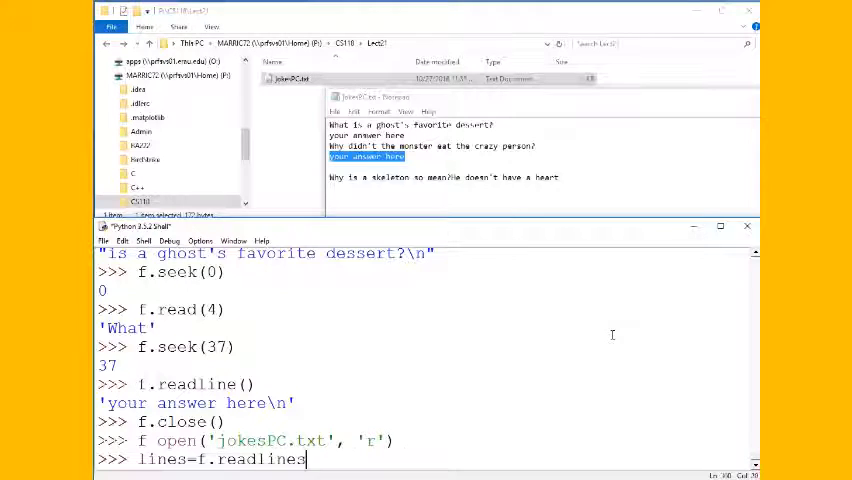
type("()")
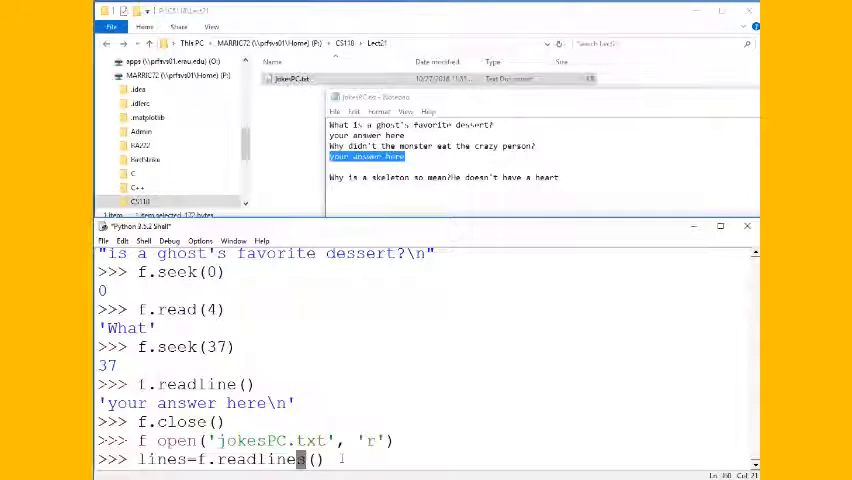
type("lines")
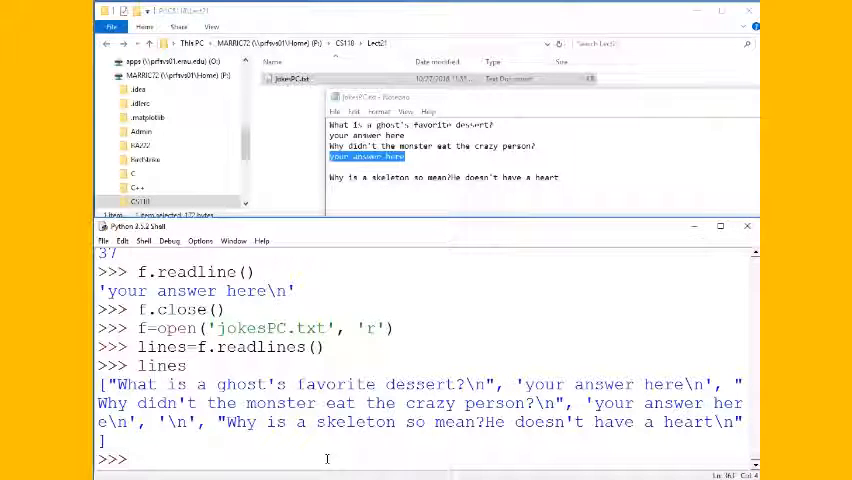
- Set lines[1] to "Ice scream\n" and redisplay the modified list
type("lines")
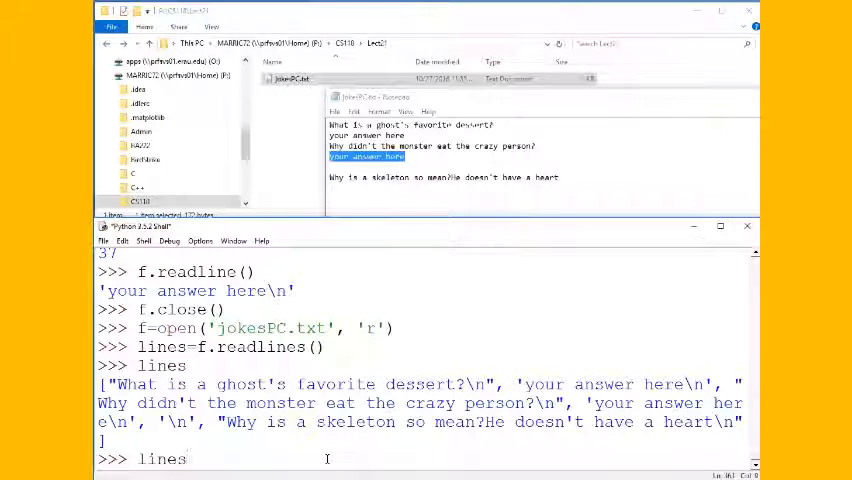
type("[1]")
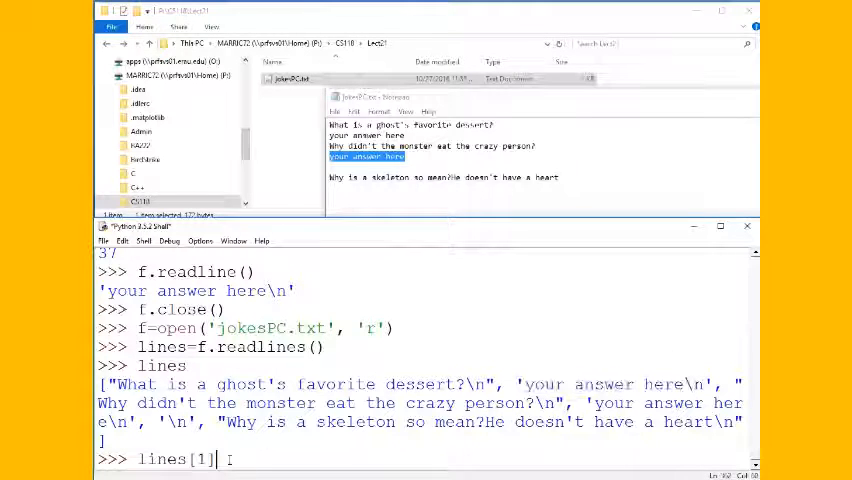
type("=\"Ice scream\\n")
type("lines")
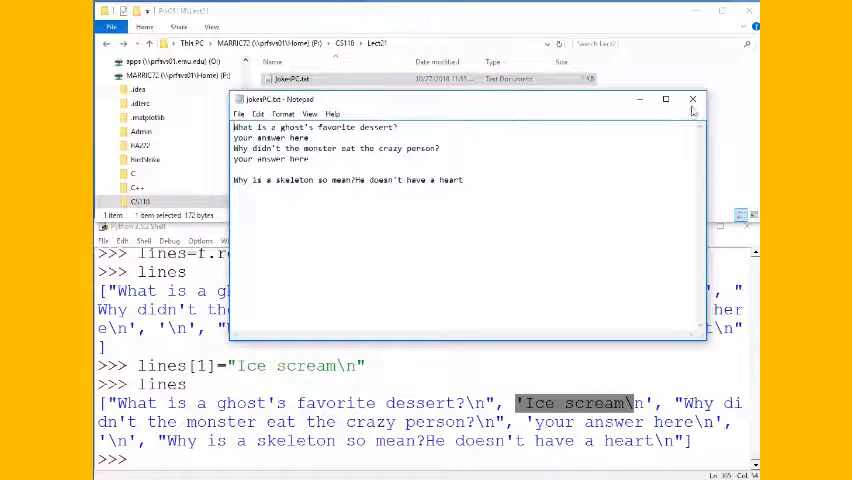
- Close Notepad and the file, reopen jokesPC.txt in 'w' mode, and confirm it's empty
left_click(692, 99)
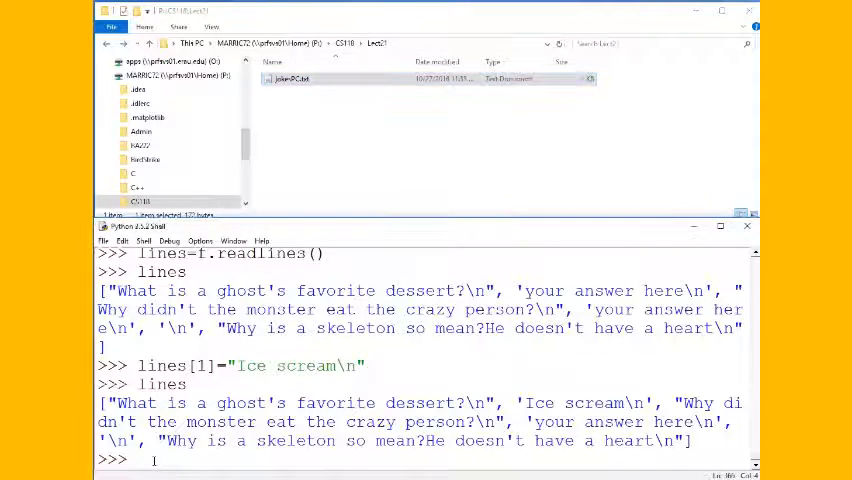
type("f.close(")
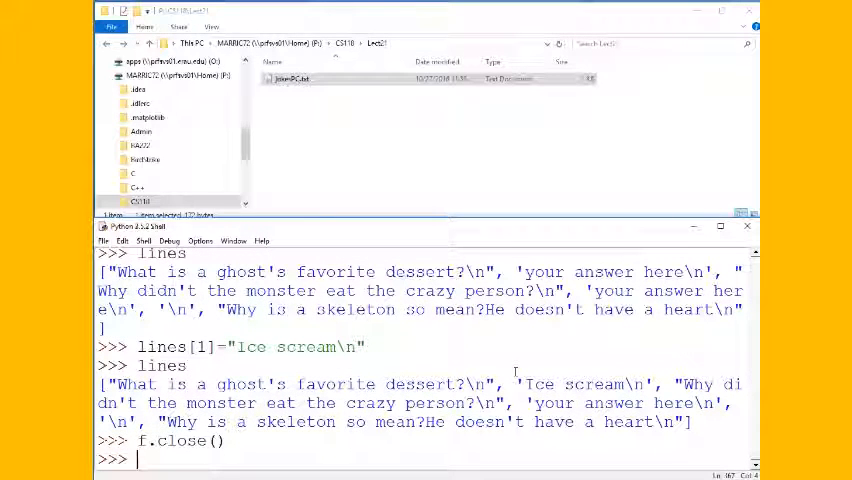
type("lines[1]=\"Ice scream\\n\"")
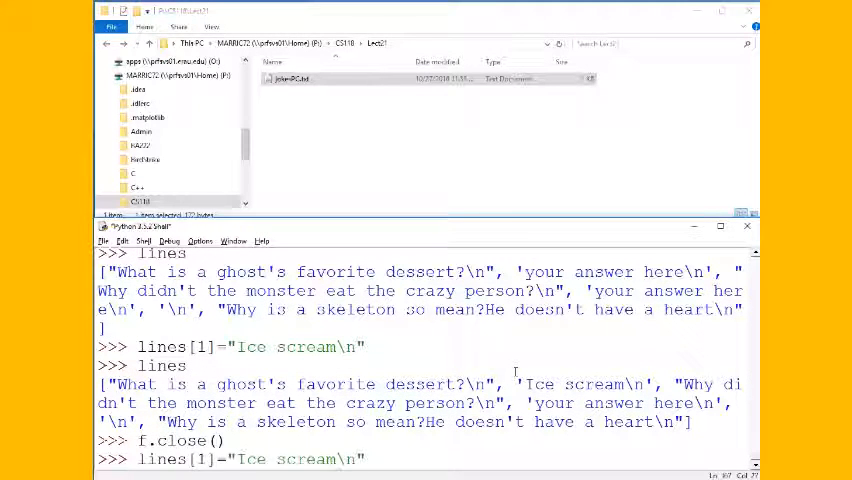
type("f=open('jokesPC.txt', 'r')")
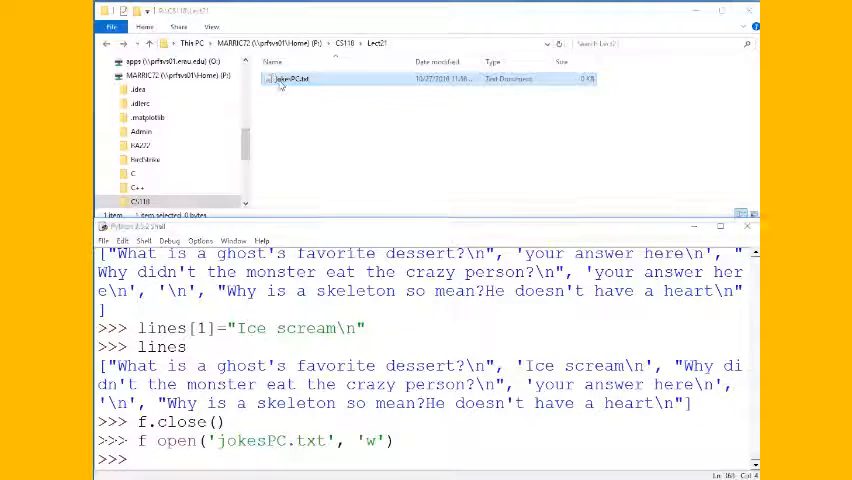
double_click(290, 79)
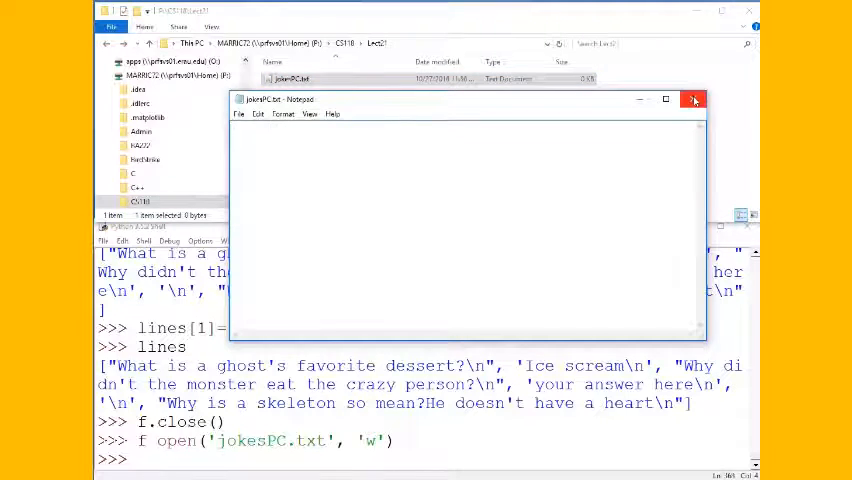
left_click(694, 99)
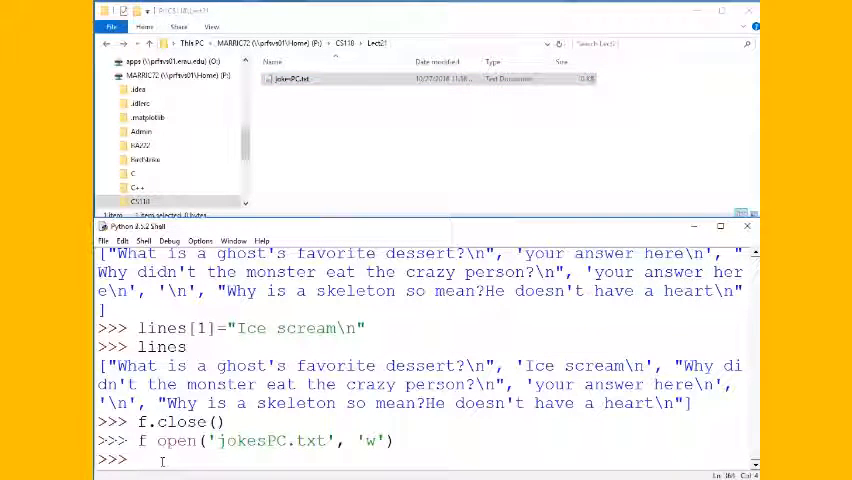
- After f.write(lines) fails, run f.writelines(lines), close the file, and check 'Ice scream' in Notepad
type("lines")
type("f.")
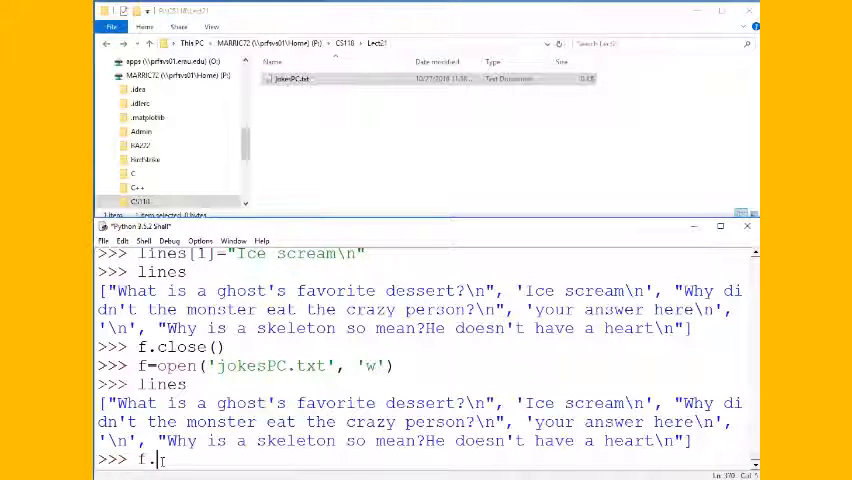
type("write(")
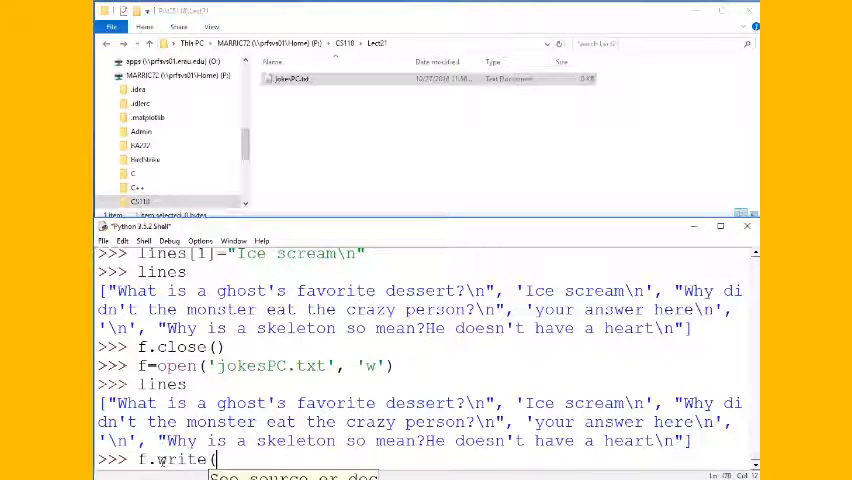
type("lines)")
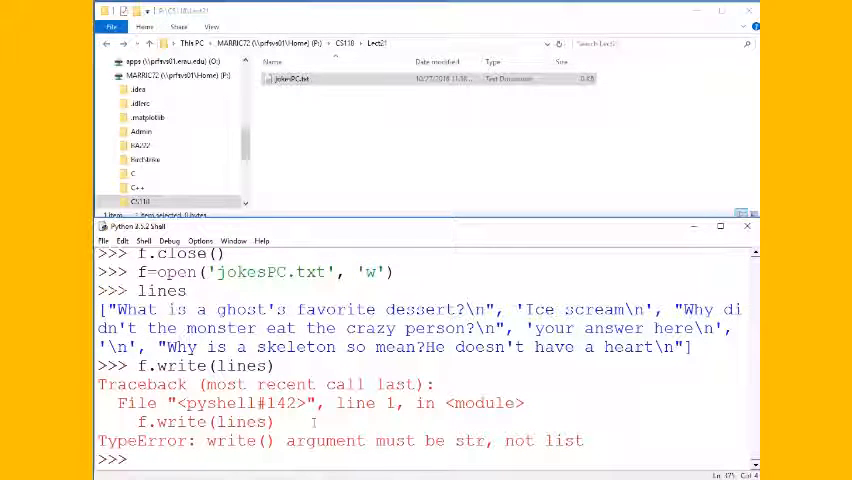
type("f.w")
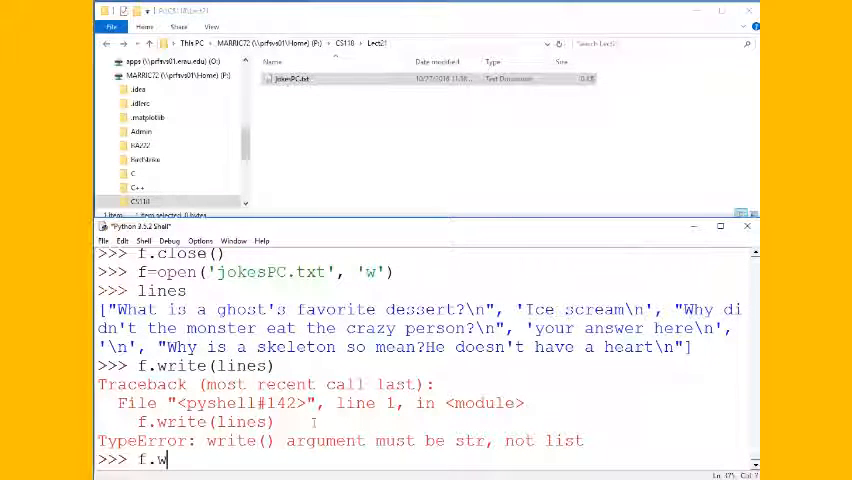
type("ritelines(")
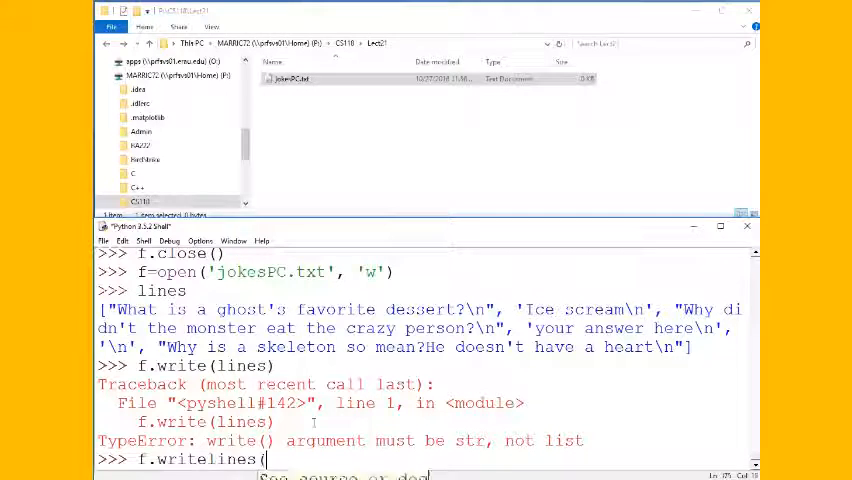
type("lines)")
type("f.close()")
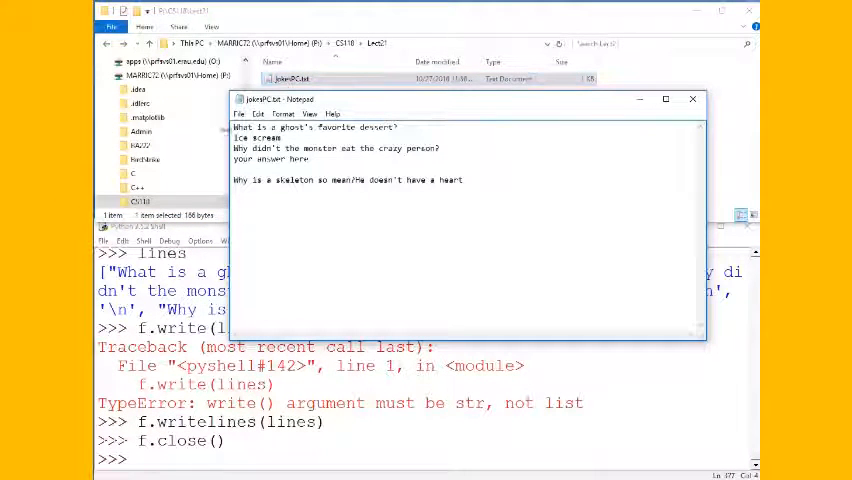
double_click(258, 137)
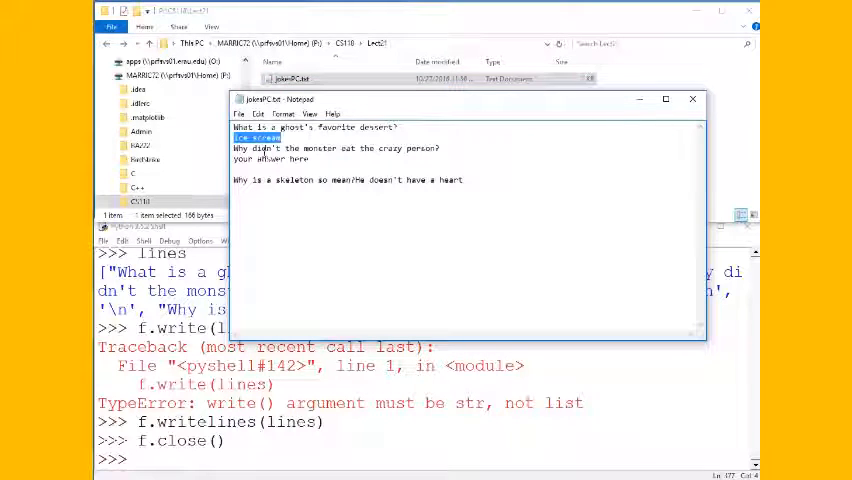